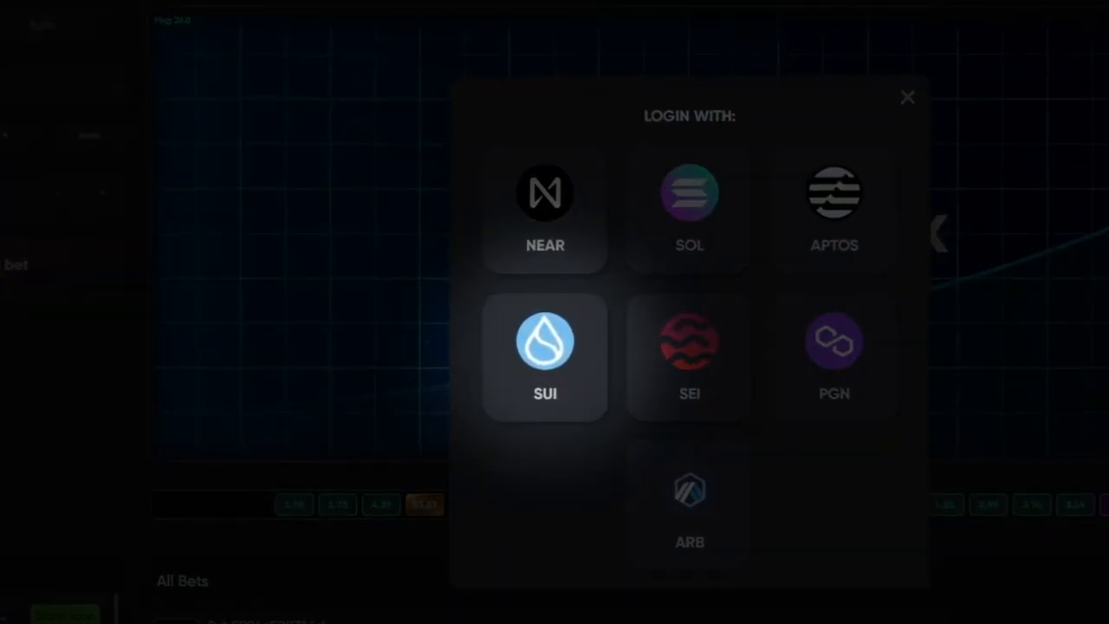
Log in through the SUI network and connect the Sui Wallet to Moonshot
{"action": "left_click", "coordinate": [545, 355]}
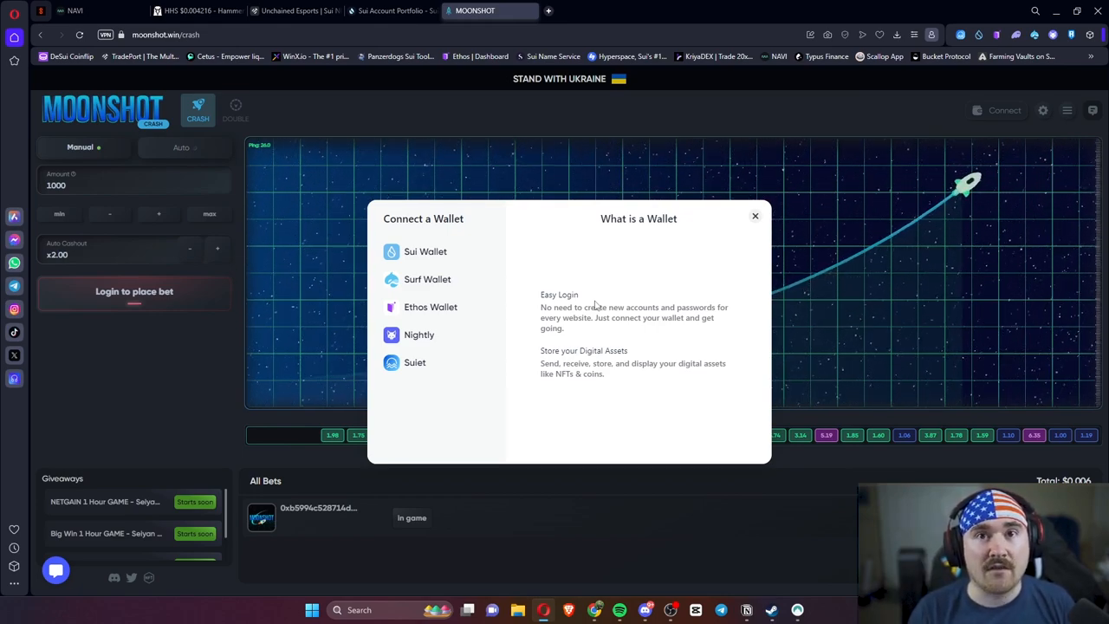
{"action": "left_click", "coordinate": [431, 307]}
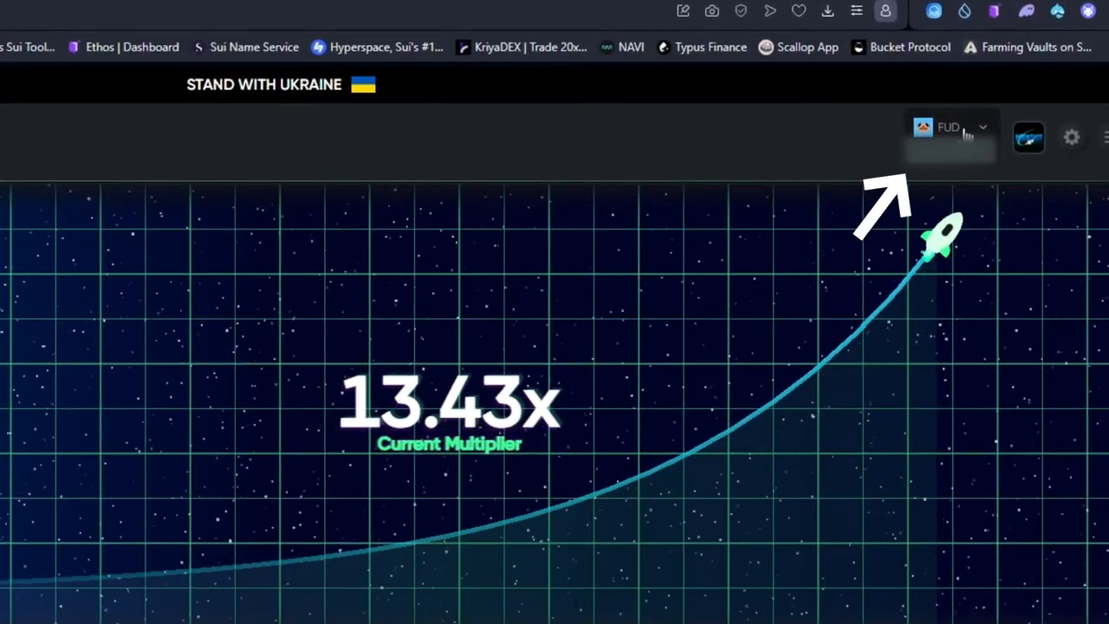
{"action": "left_click", "coordinate": [949, 127]}
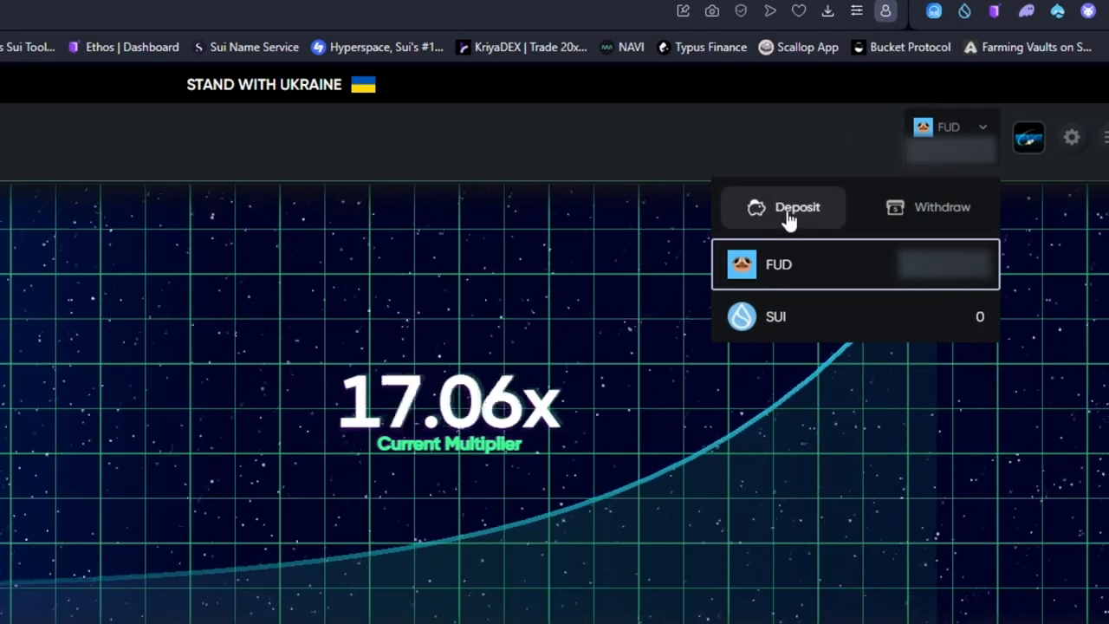
{"action": "left_click", "coordinate": [784, 208]}
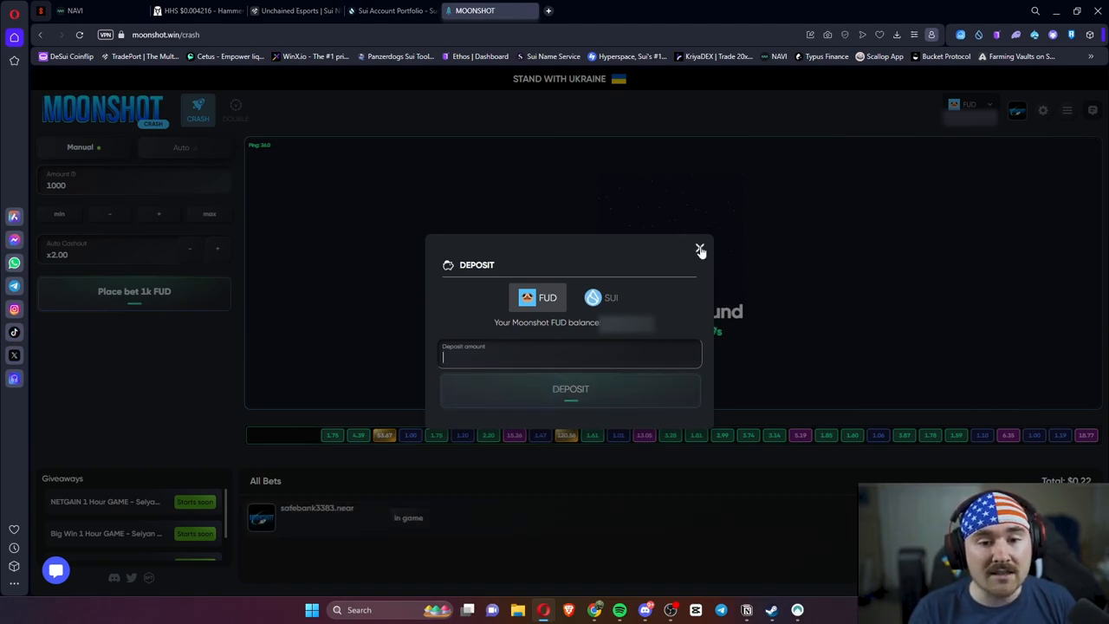
{"action": "left_click", "coordinate": [701, 249]}
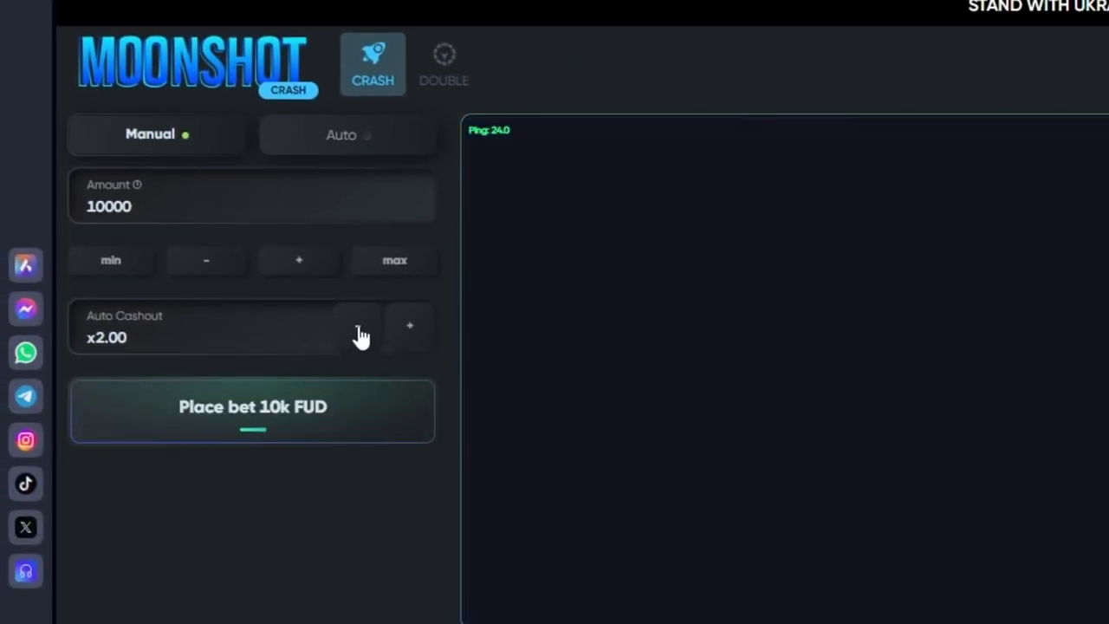
Lower auto cashout to x1.30 and place the 10k FUD crash bet
{"action": "left_click", "coordinate": [358, 326]}
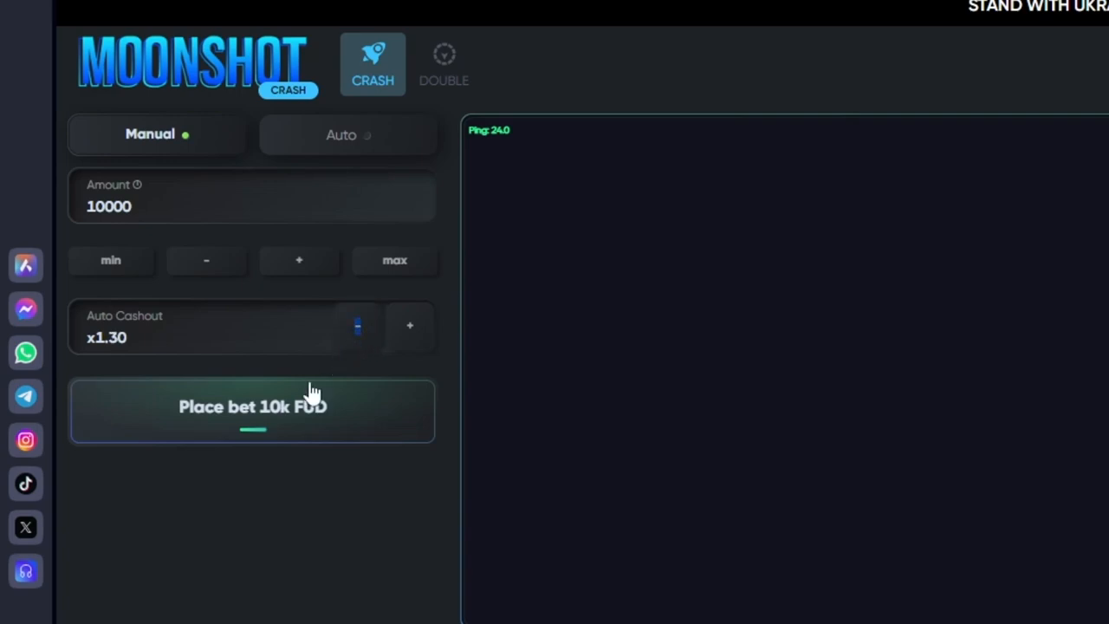
{"action": "left_click", "coordinate": [251, 407]}
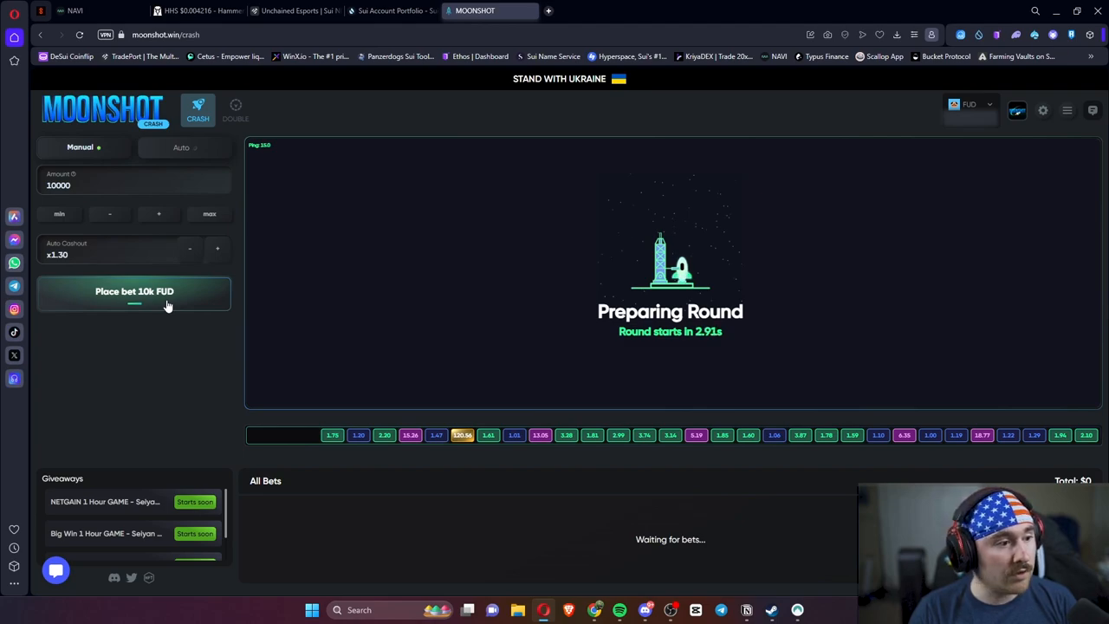
Bet 10k FUD with x1.50 auto cashout on the next round, then open the account profile
{"action": "left_click", "coordinate": [134, 291]}
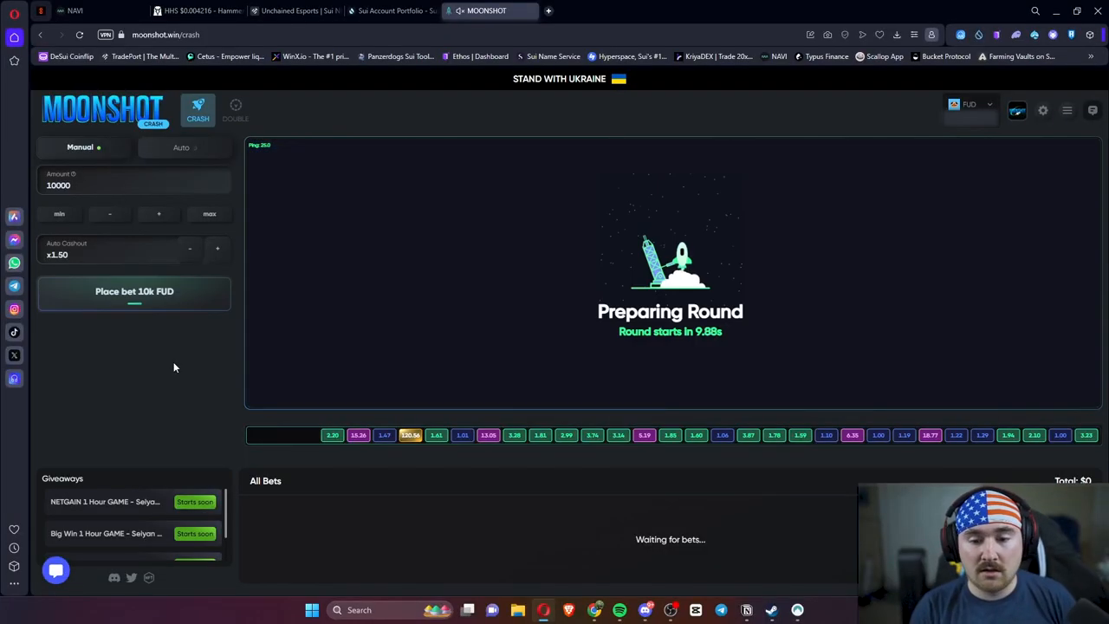
{"action": "mouse_move", "coordinate": [187, 312]}
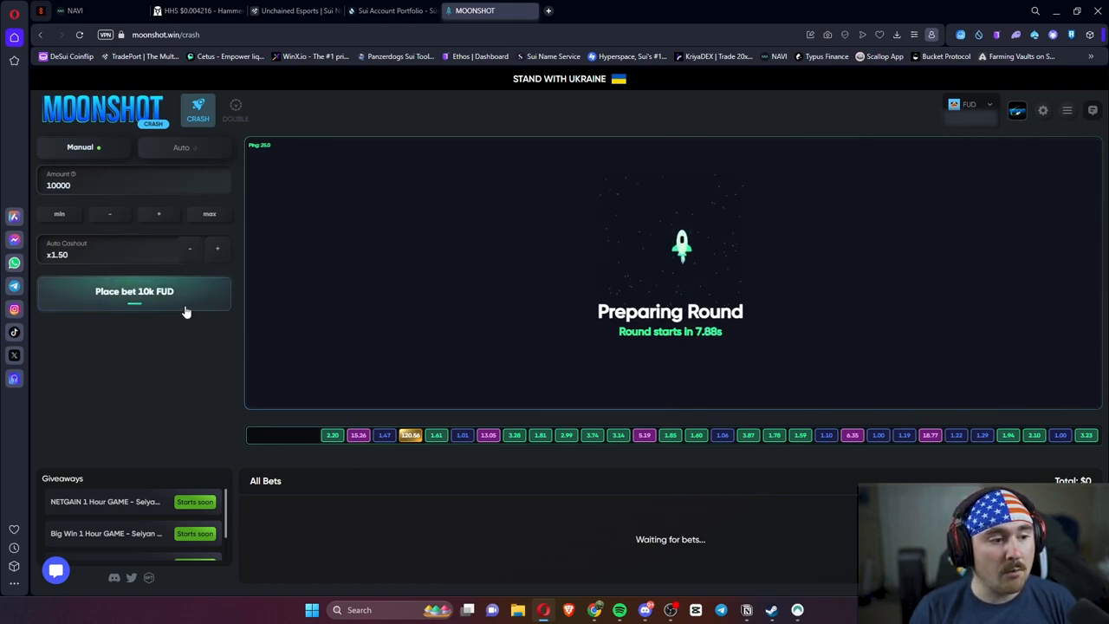
{"action": "left_click", "coordinate": [134, 291]}
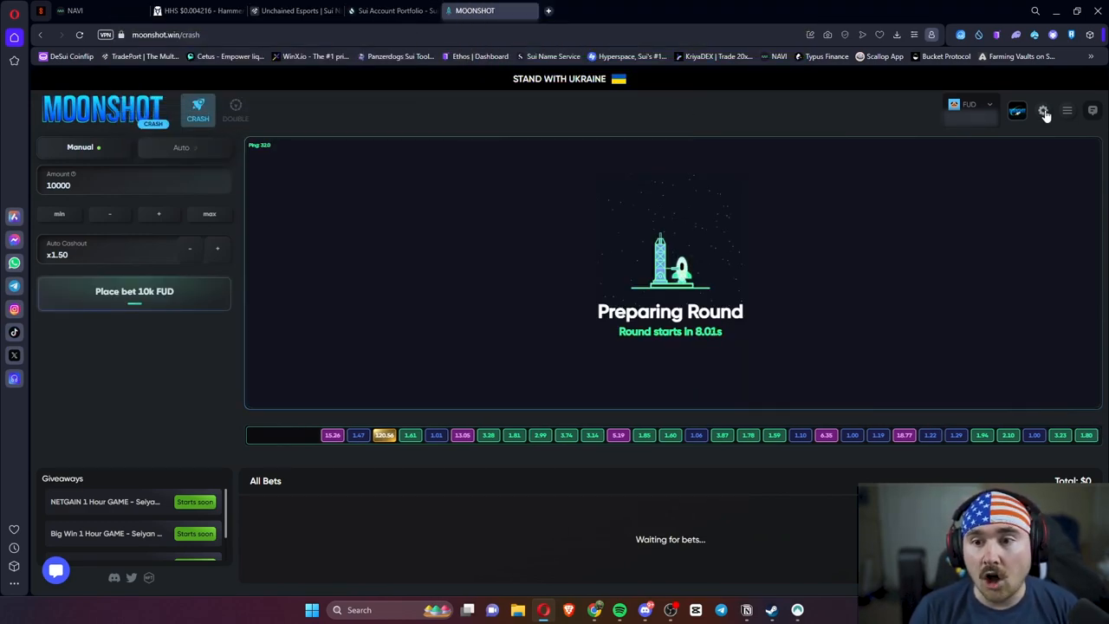
{"action": "left_click", "coordinate": [1043, 111]}
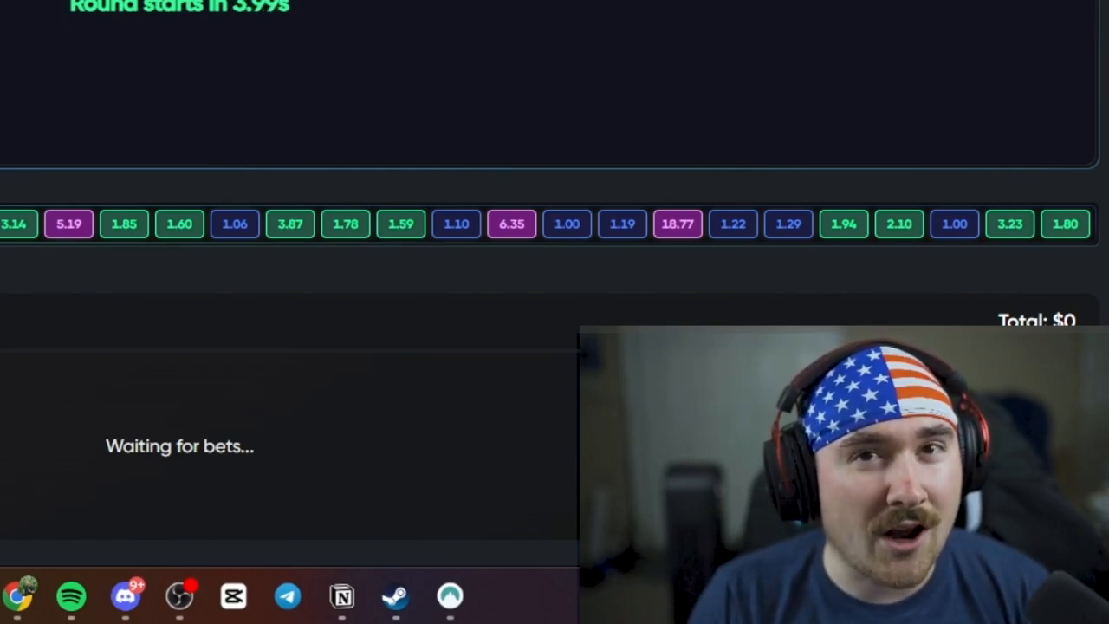
{"action": "left_click", "coordinate": [1043, 110]}
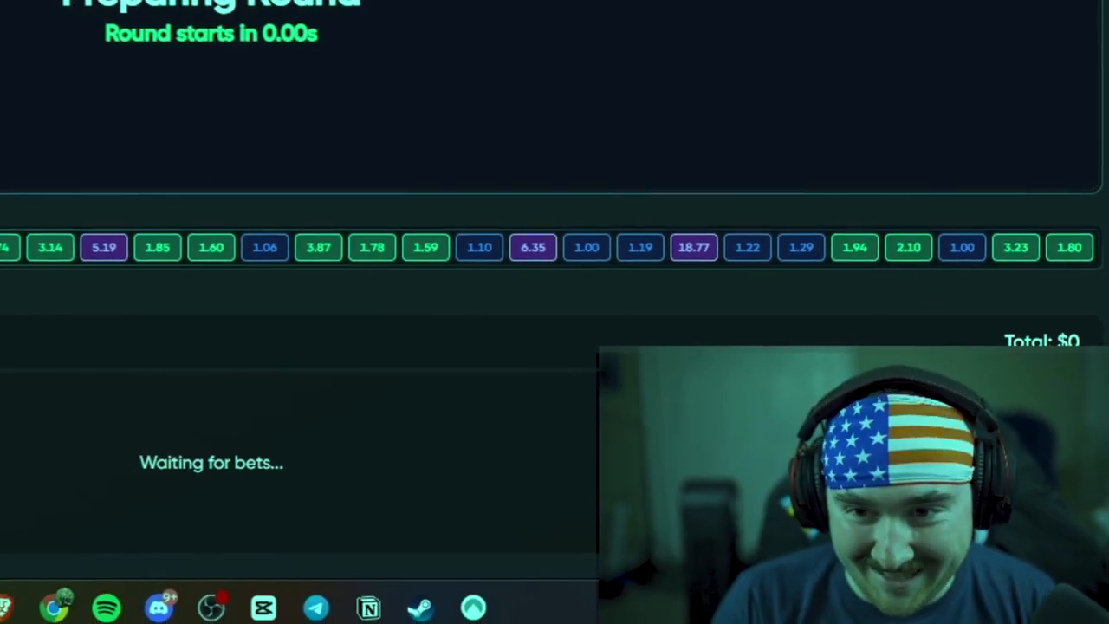
{"action": "left_click", "coordinate": [1035, 161]}
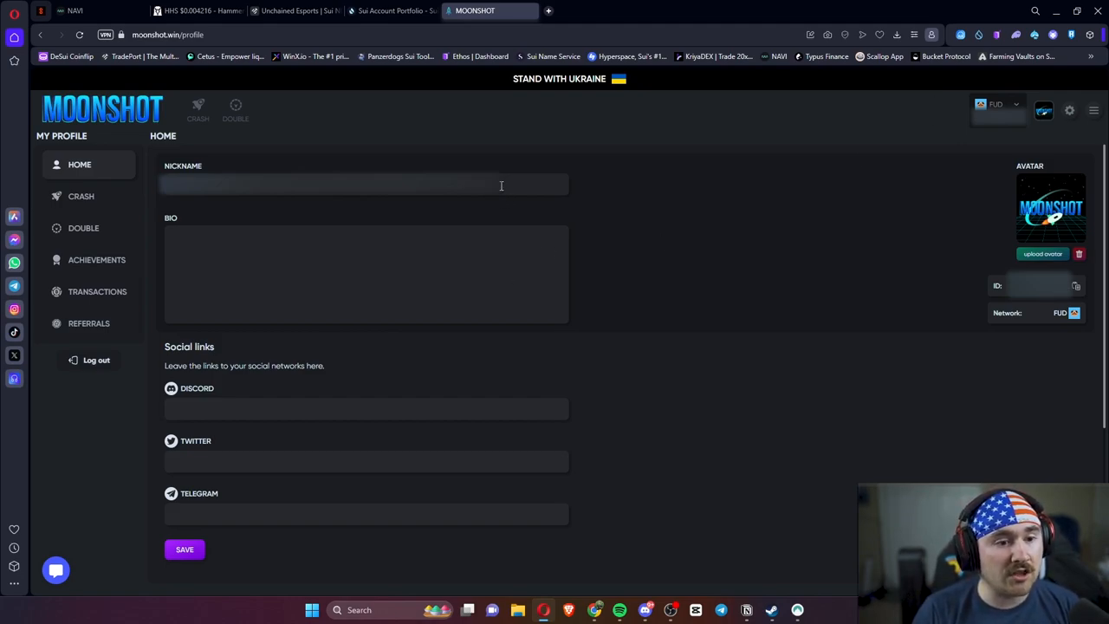
{"action": "mouse_move", "coordinate": [234, 426]}
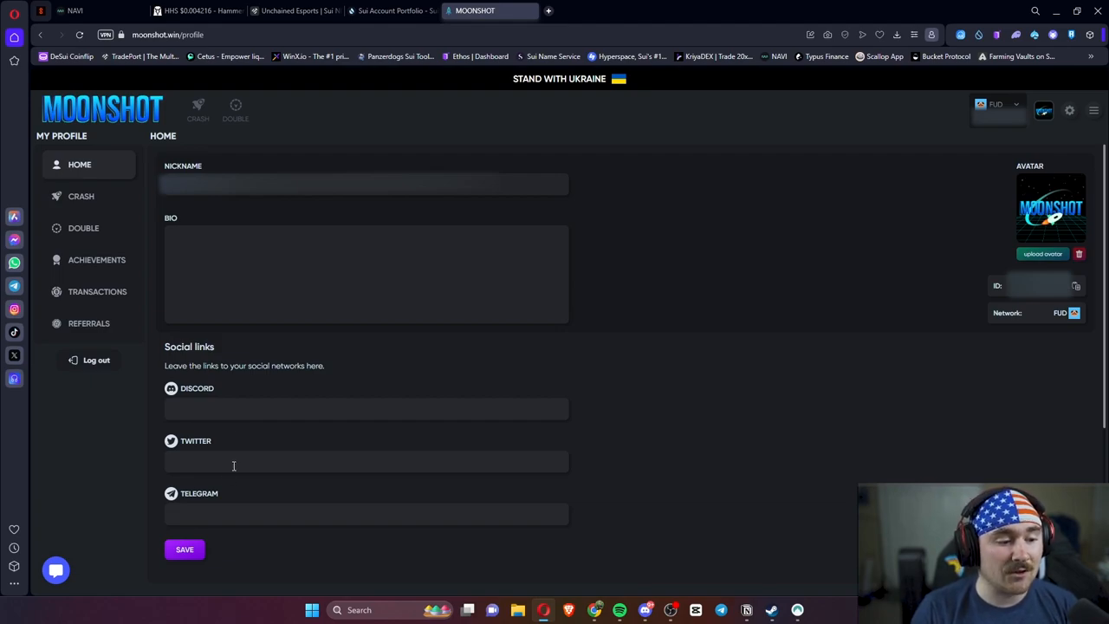
{"action": "mouse_move", "coordinate": [89, 324]}
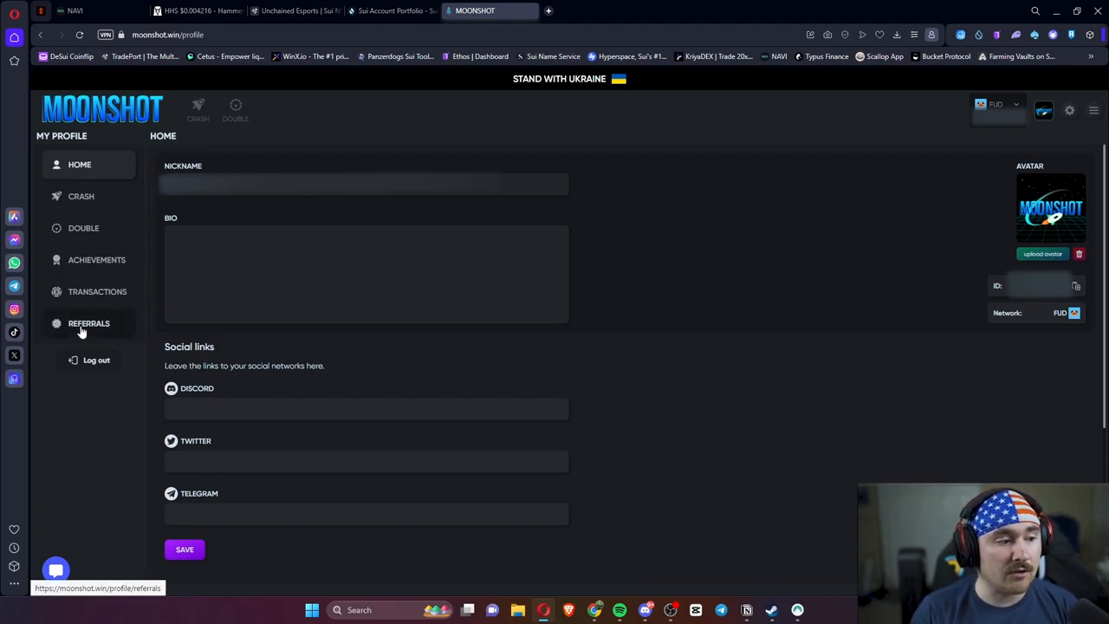
Open the referrals section of the player profile
{"action": "left_click", "coordinate": [88, 323]}
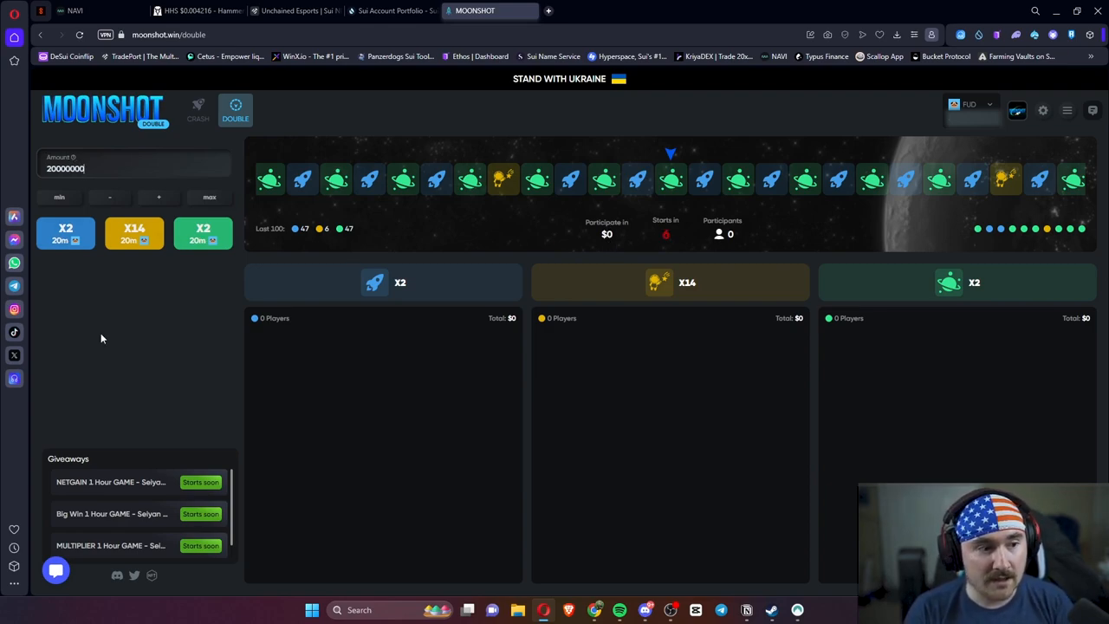
{"action": "left_click", "coordinate": [65, 233]}
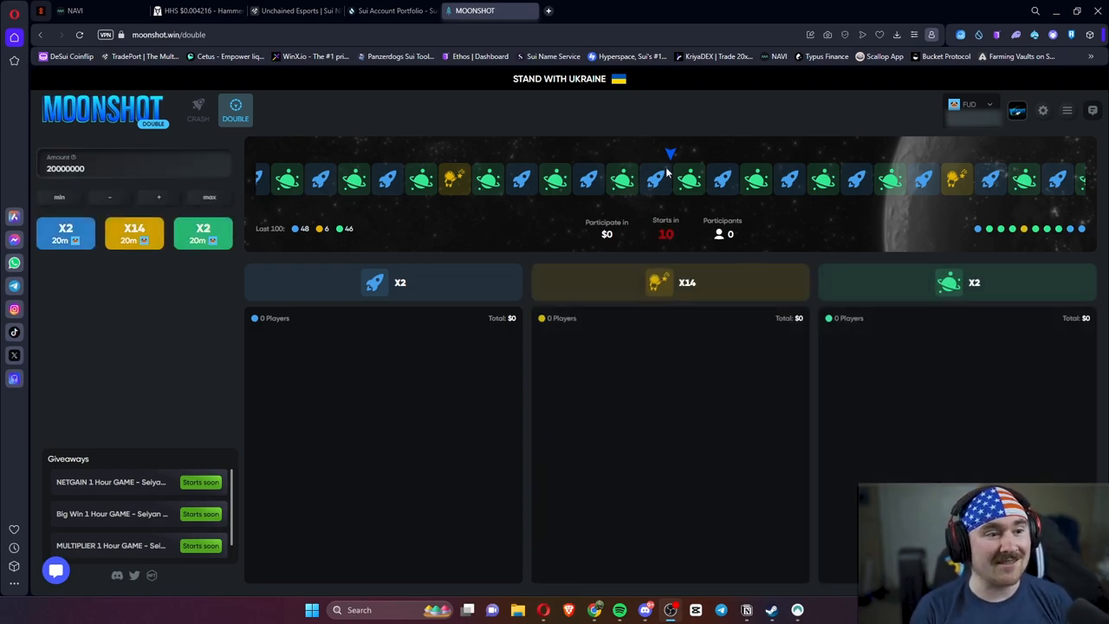
{"action": "mouse_move", "coordinate": [197, 113]}
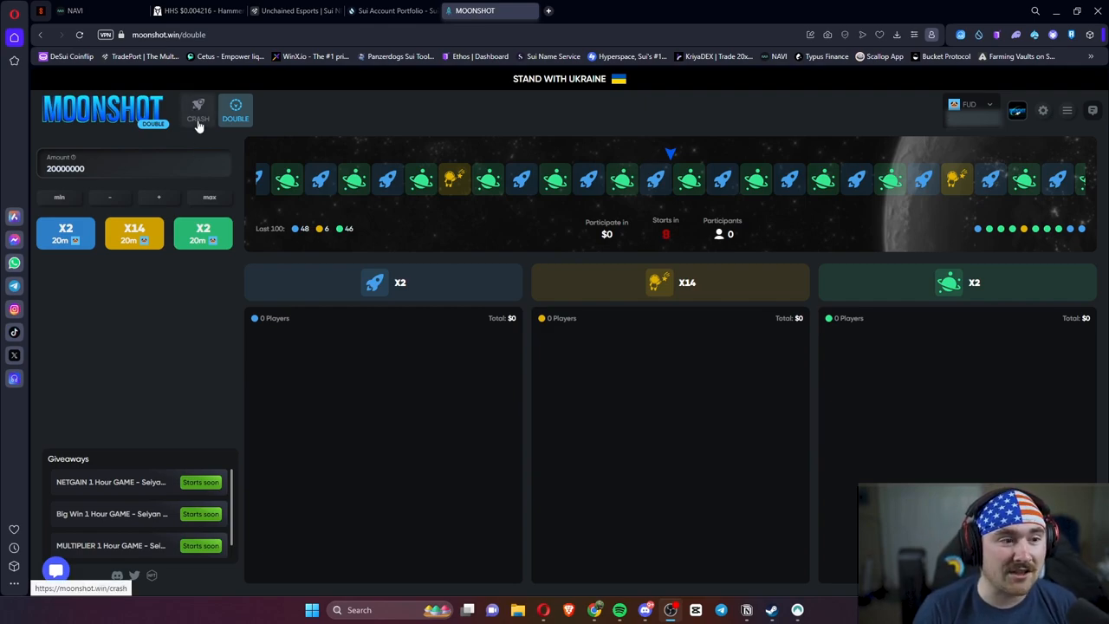